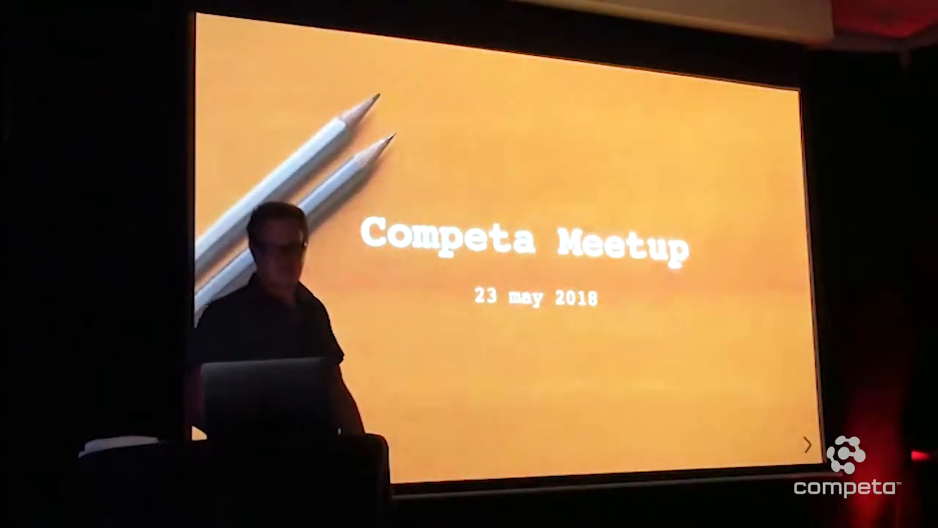
# - Advance the Competa Meetup deck from the title slide to the scroll-counter Demo slide
pyautogui.click(805, 445)
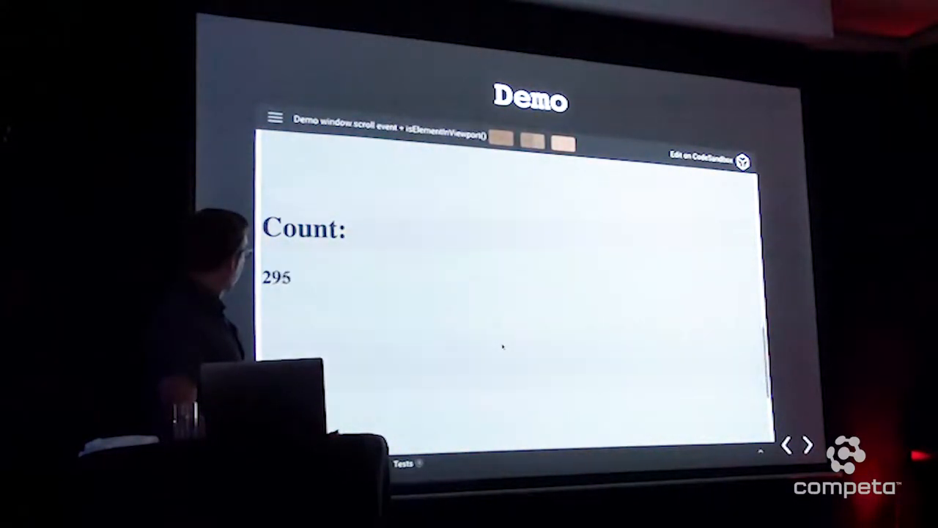
# - Scroll the embedded demo so the counter reaches 356 and the green Invisible bar appears
pyautogui.scroll(-3)
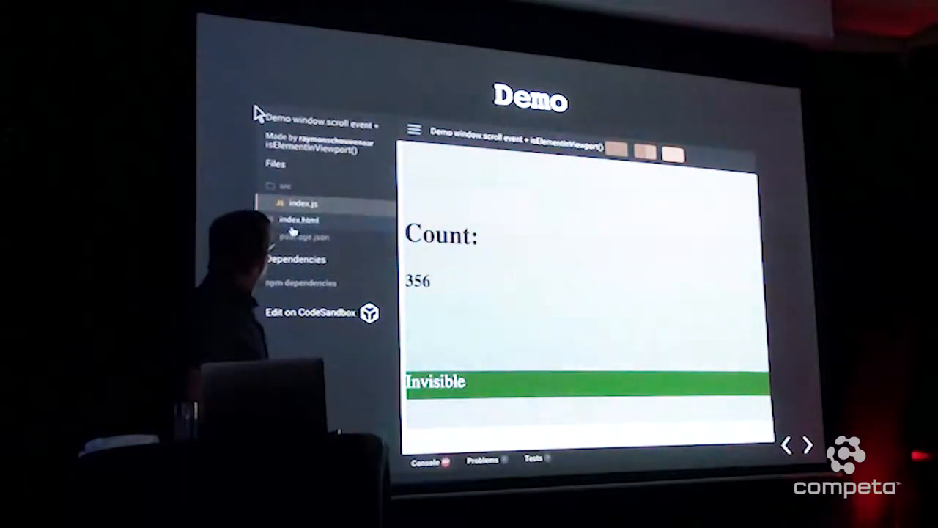
# - Show the demo's index.js code, then open the sandbox in the full CodeSandbox editor
pyautogui.click(298, 203)
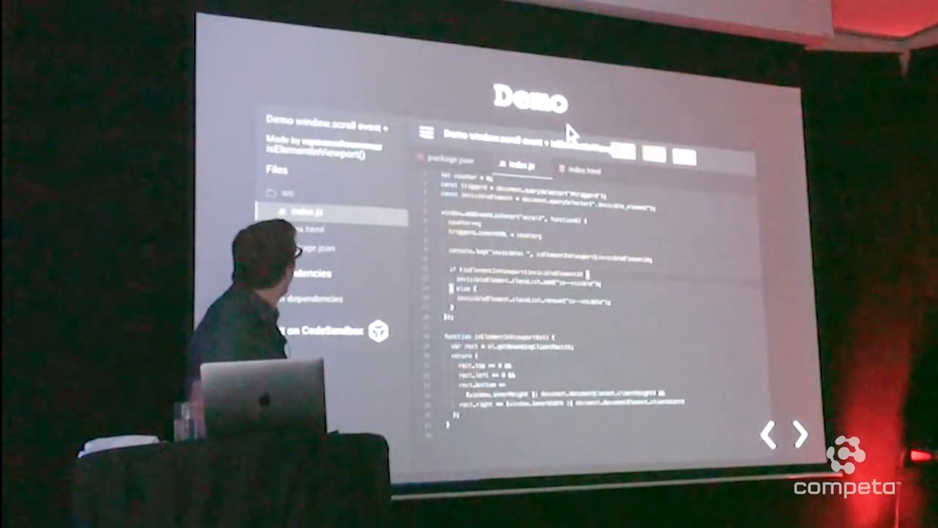
pyautogui.click(427, 132)
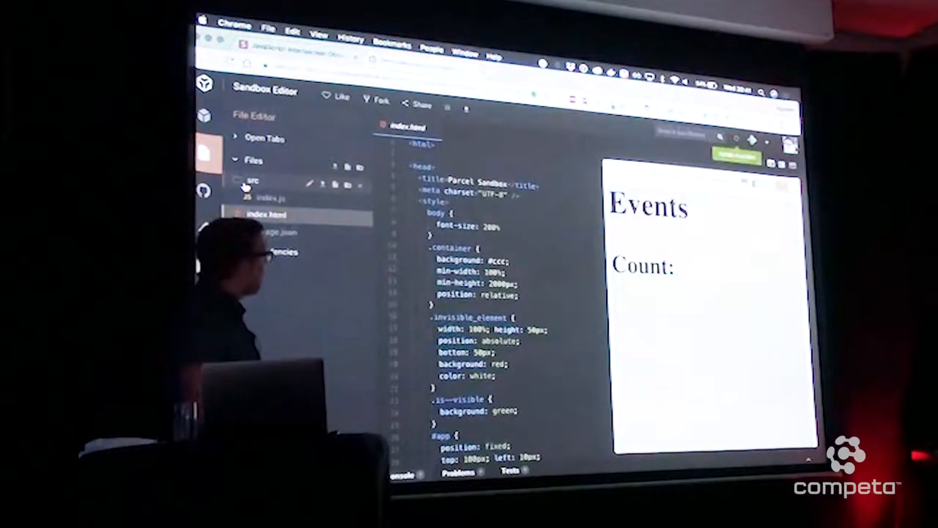
# - Select index.html in the full editor to show its styles beside the Events preview
pyautogui.click(271, 198)
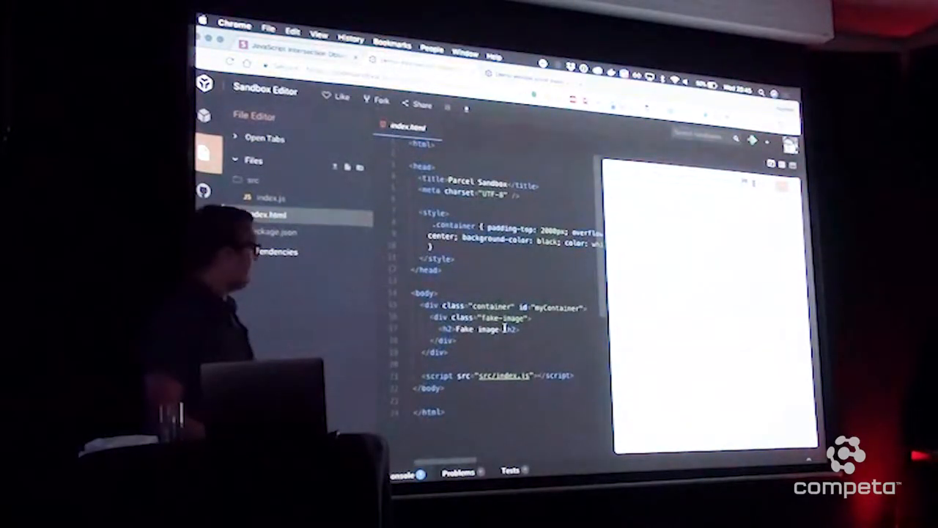
# - Open index.html from the Files panel to show the container and fake-image markup
pyautogui.click(271, 198)
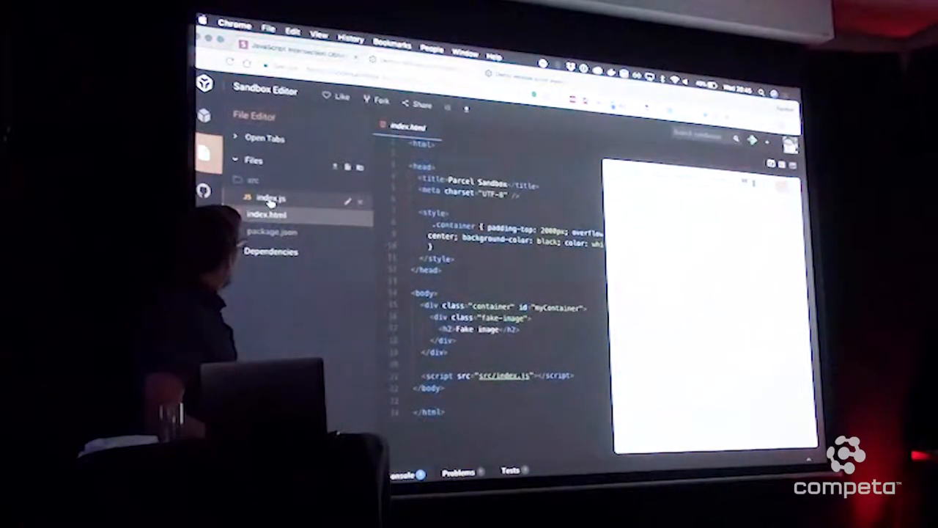
# - Open index.html to walk through the padded container and Fake image block
pyautogui.click(272, 198)
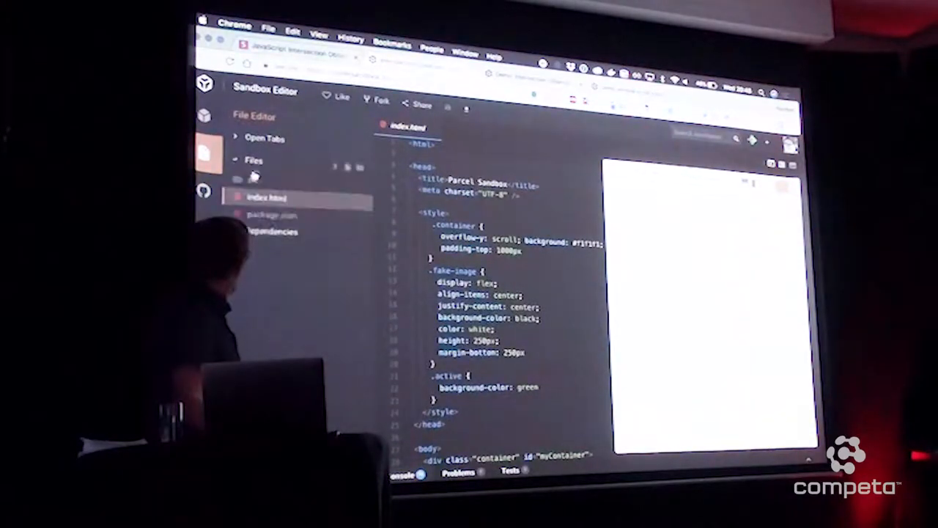
pyautogui.click(266, 197)
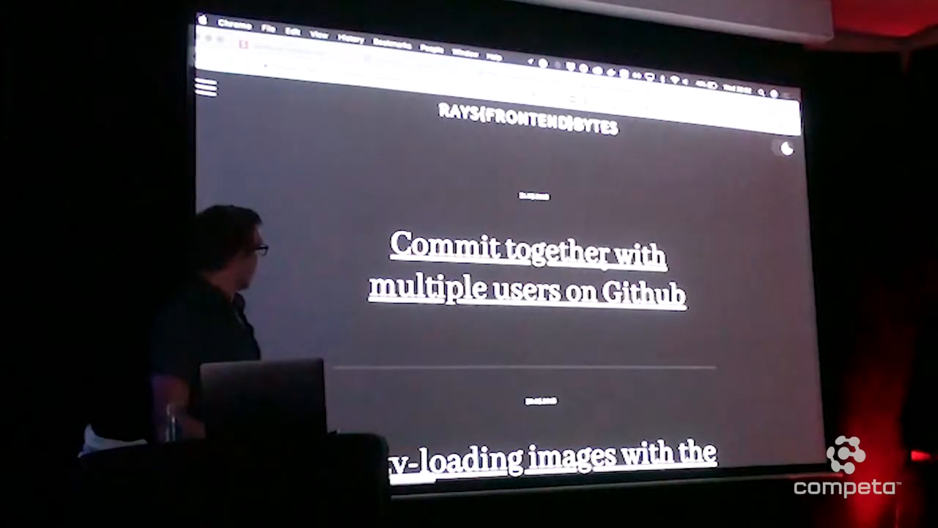
# - Scroll the Rays Frontend Bytes post list past the Github commit and lazy-loading posts
pyautogui.scroll(-3)
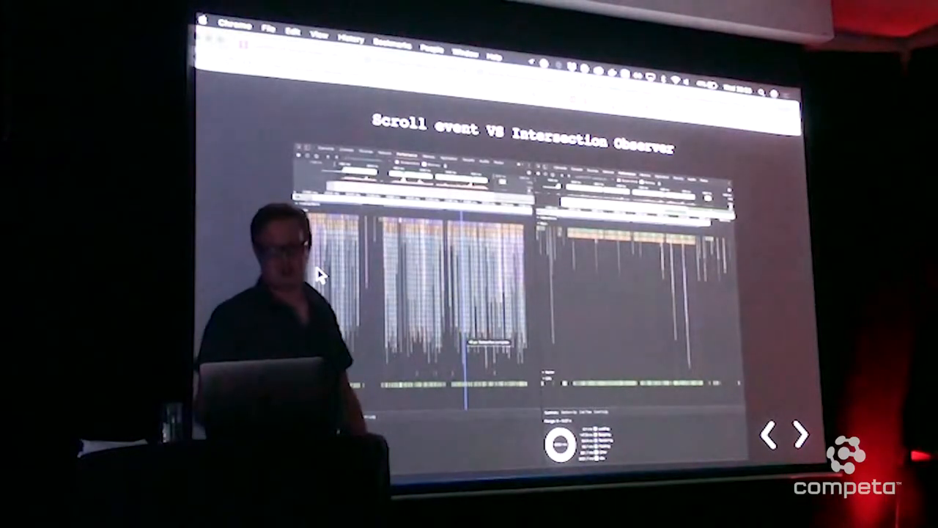
# - Leave the slide deck for a new Chrome tab on google.com
pyautogui.click(798, 434)
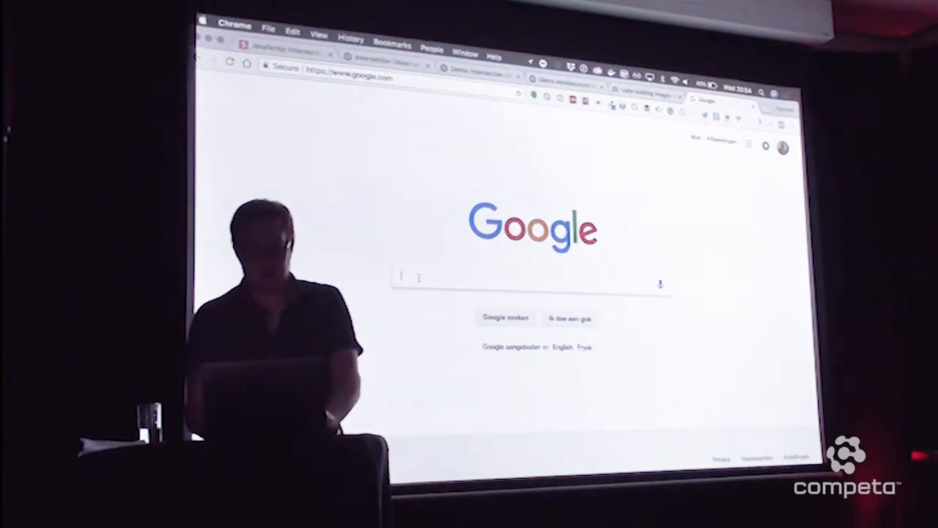
# - Search Google for 'intersection observer' and open the MDN Intersection Observer API result
pyautogui.write('intersecction observer')
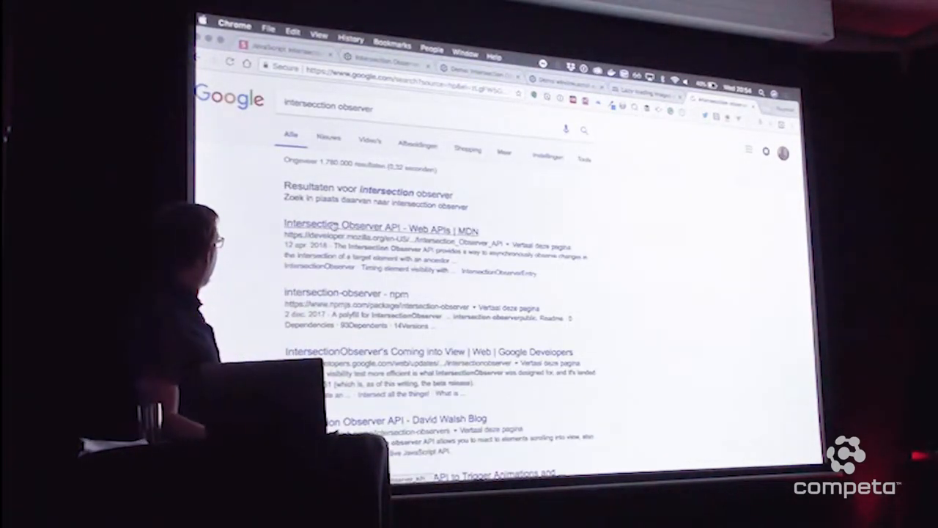
pyautogui.click(381, 229)
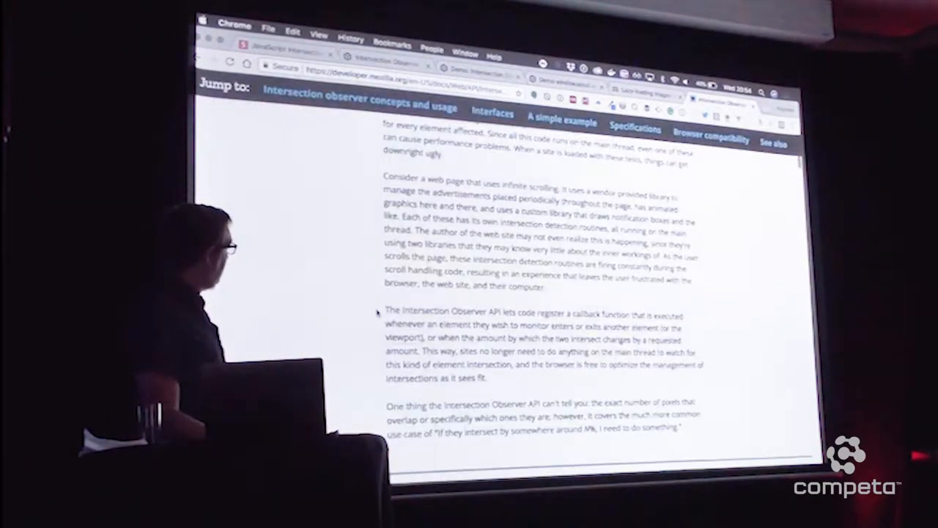
# - Scroll the MDN article past concepts and options to the Thresholds demo boxes
pyautogui.scroll(-3)
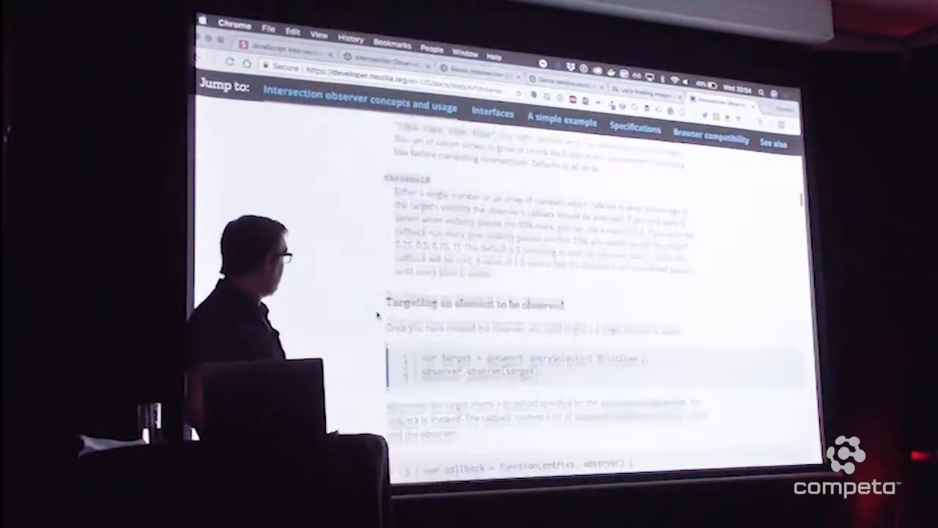
pyautogui.scroll(-3)
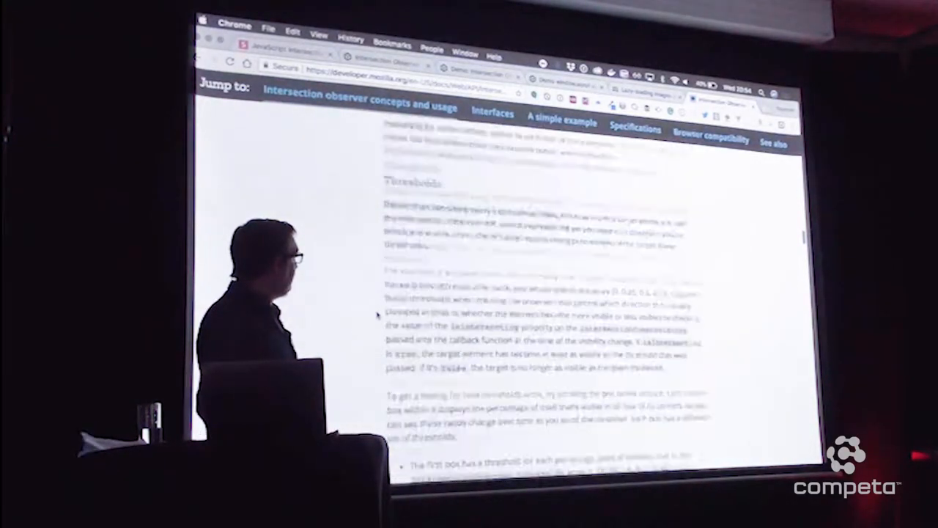
pyautogui.scroll(-3)
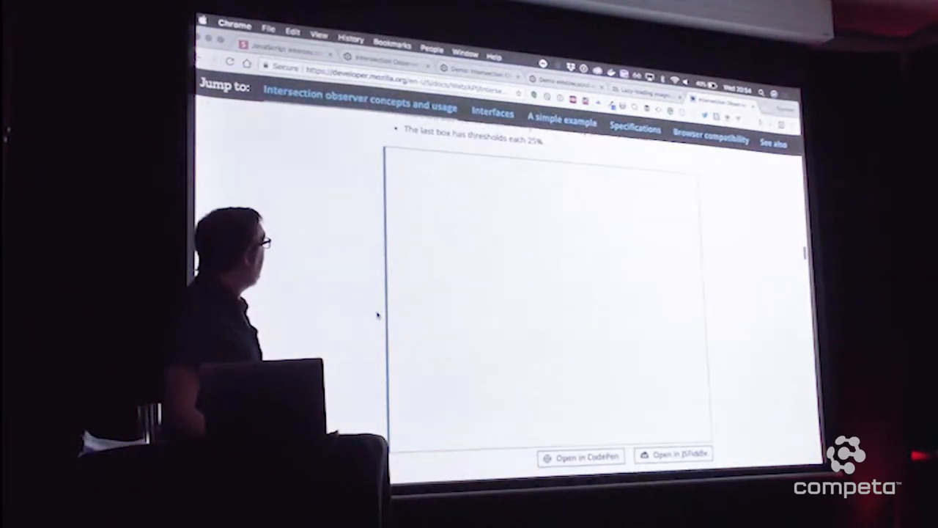